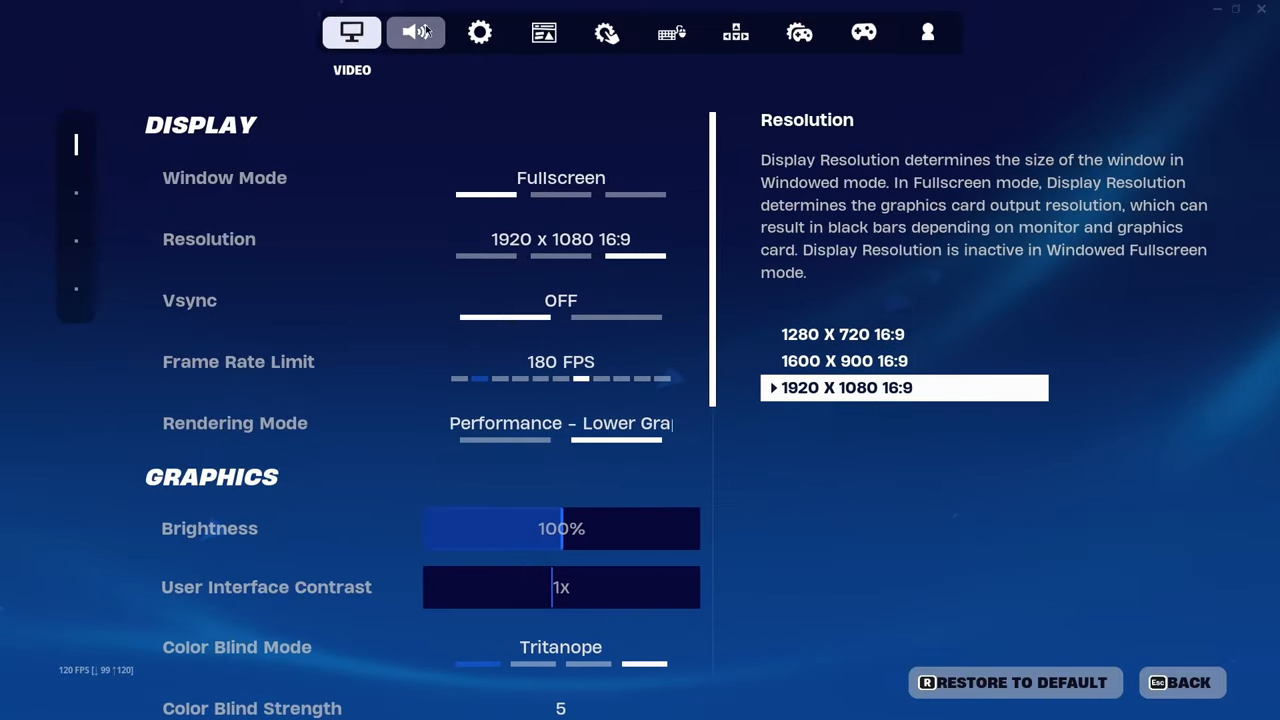
- Scroll past the Video tab's Display and Graphics sections, then switch to the Audio tab
scroll(down, 3)
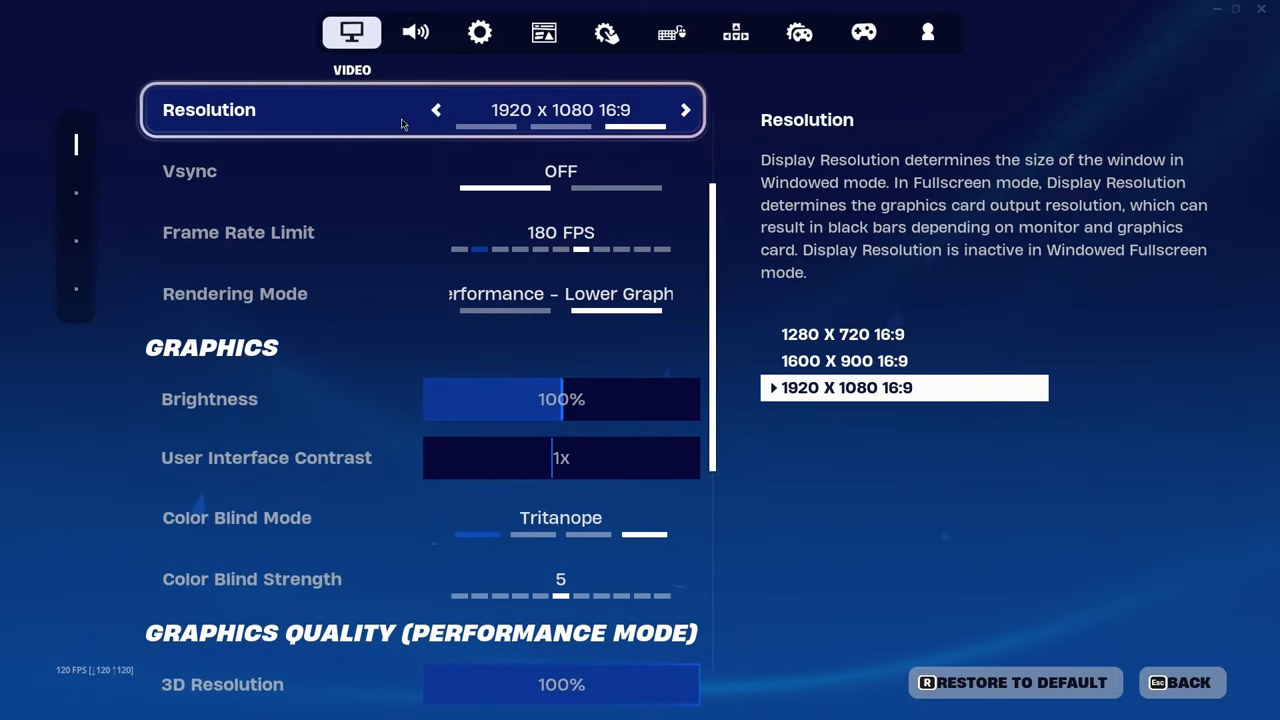
scroll(down, 3)
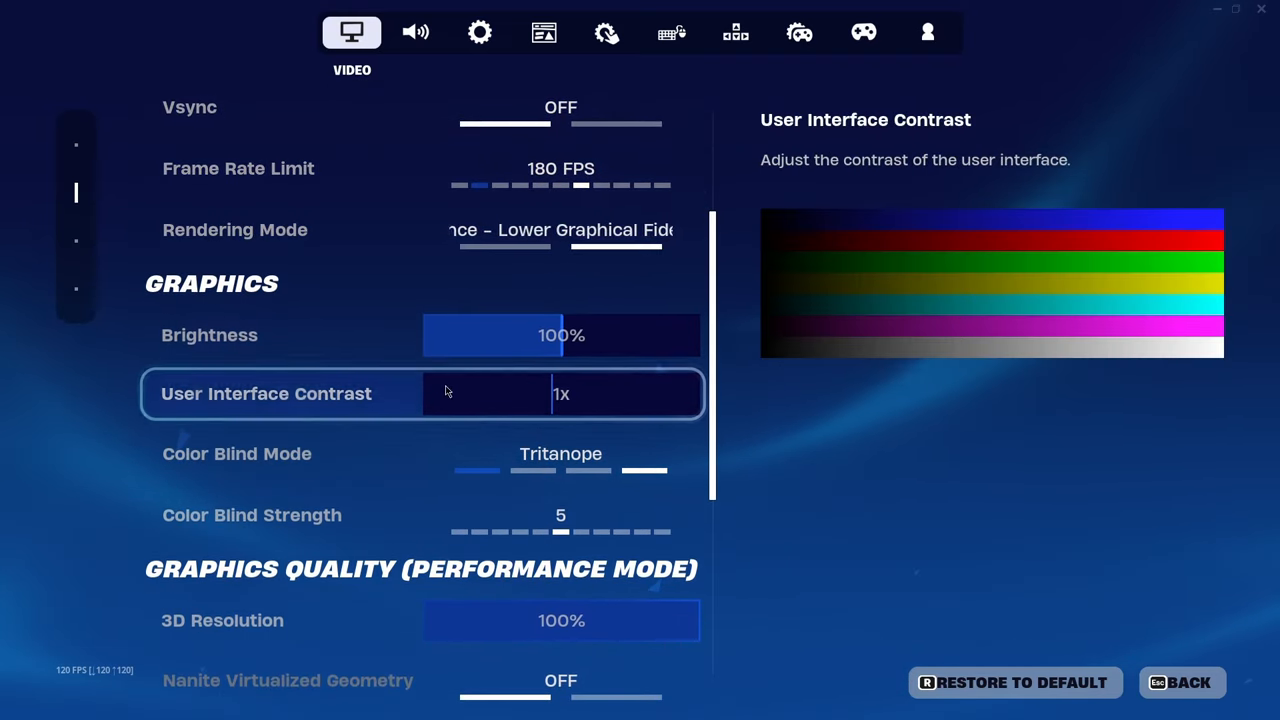
click(415, 32)
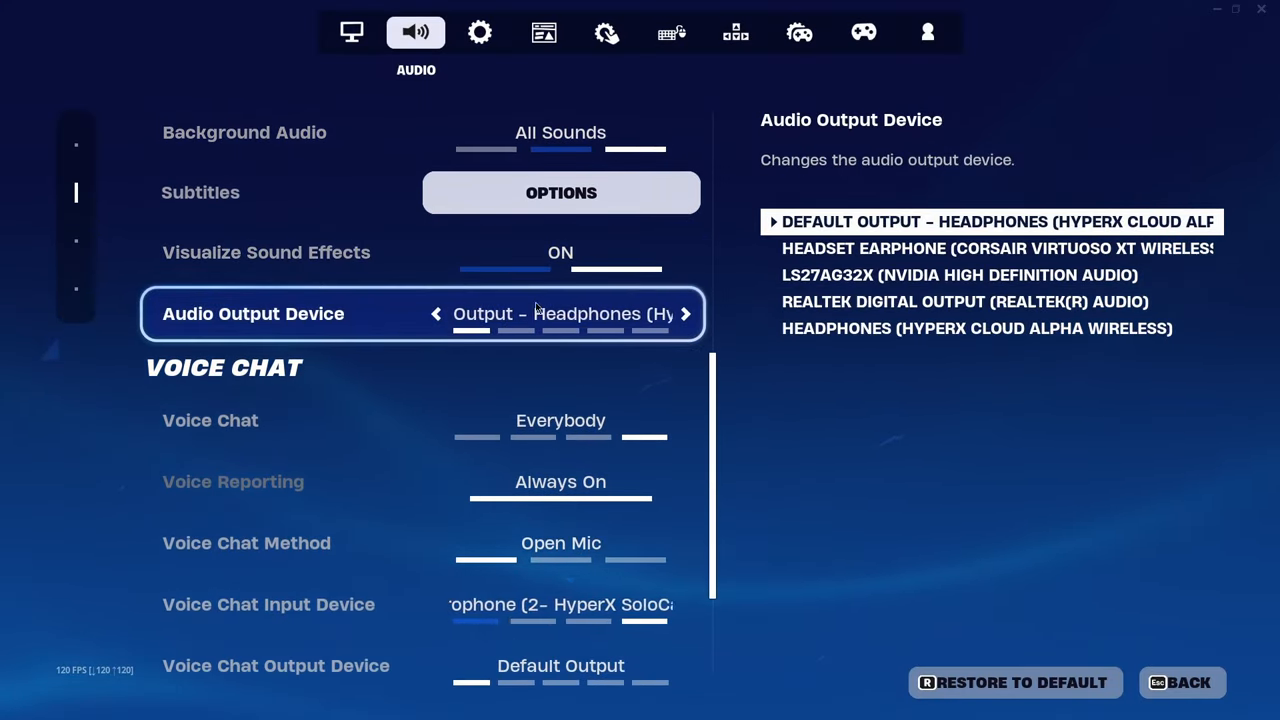
- Open the Game tab and scroll to the Movement and Combat options
click(479, 32)
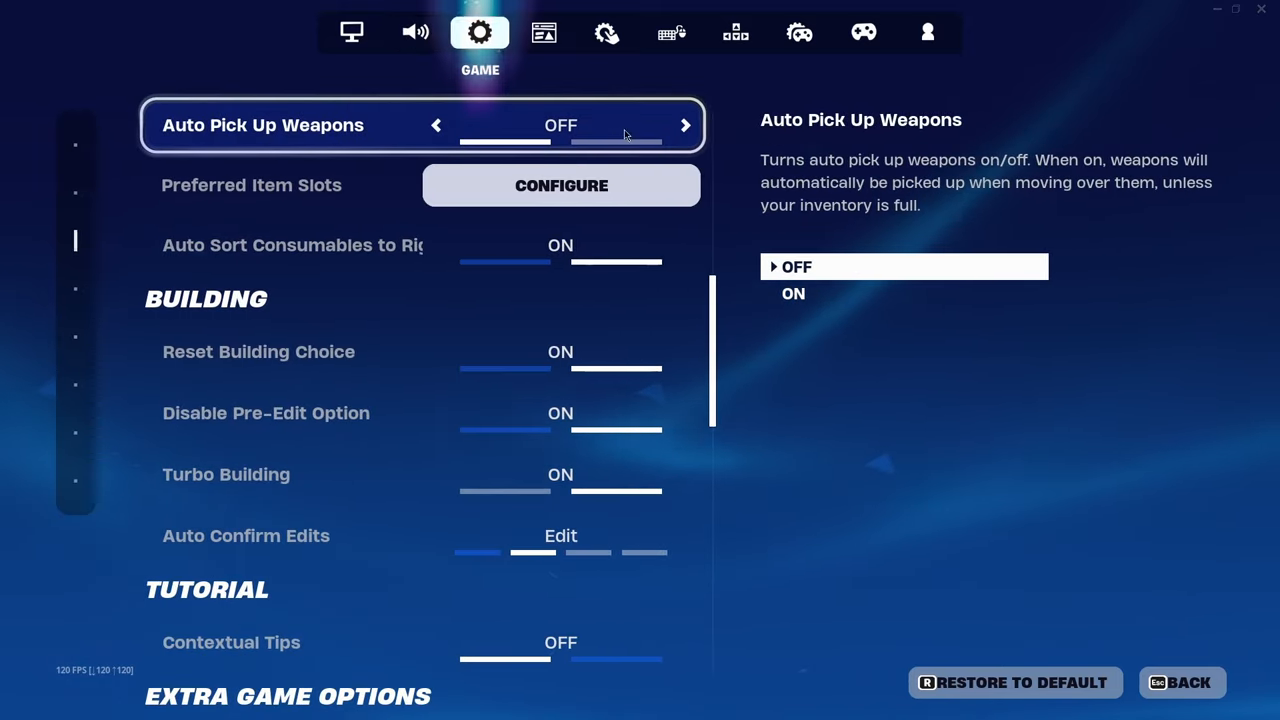
scroll(down, 3)
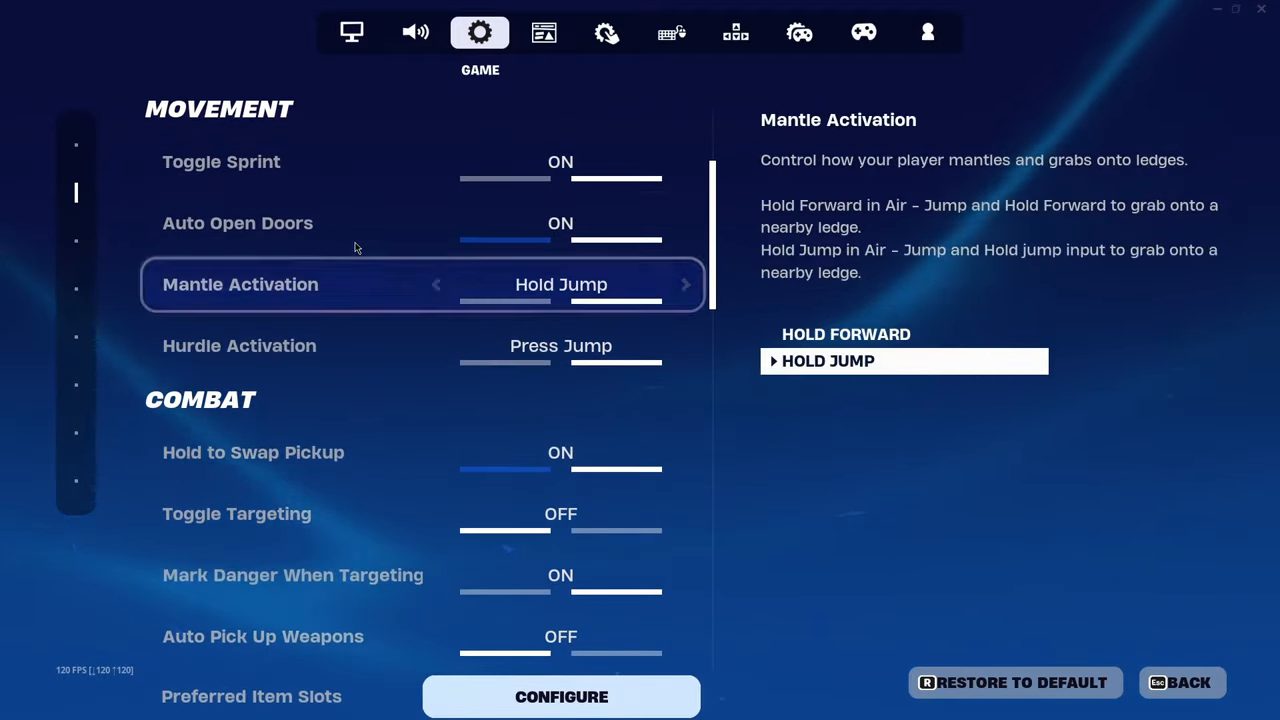
- Check Touch and Motion and Mouse and Keyboard settings down to Invert Aircraft Mouse Controls, then open Keyboard Controls
click(607, 32)
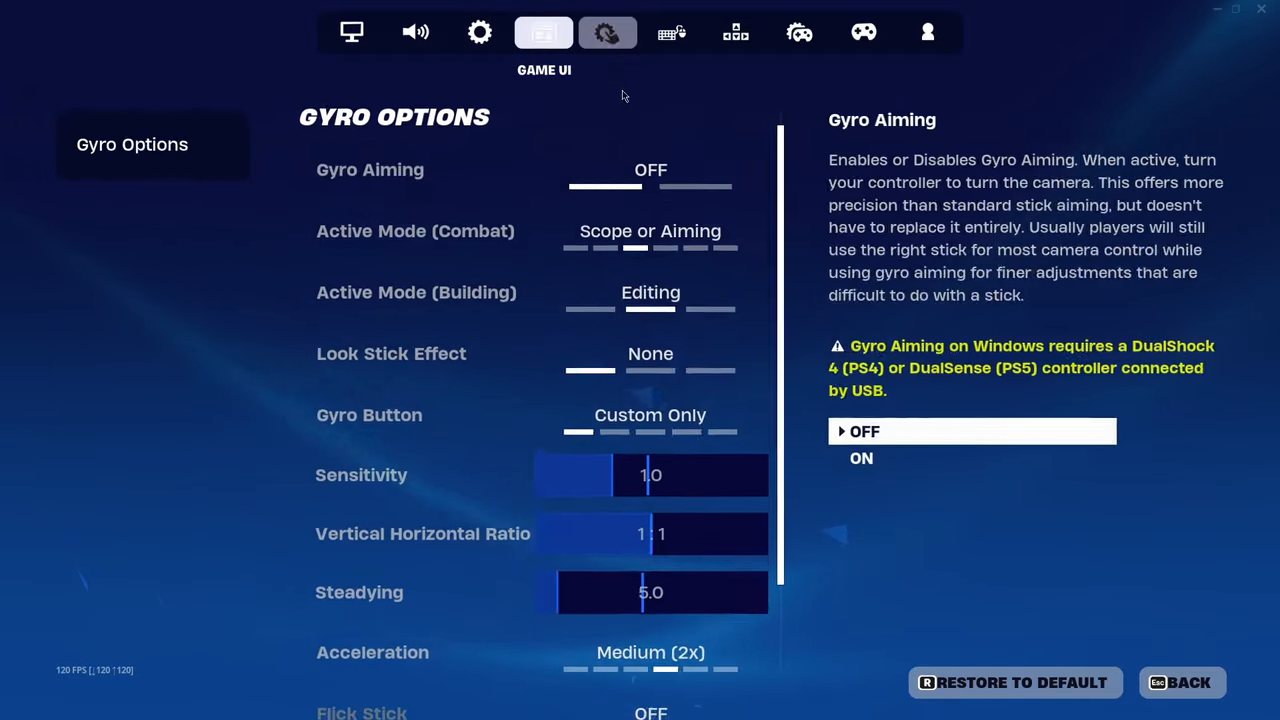
click(671, 32)
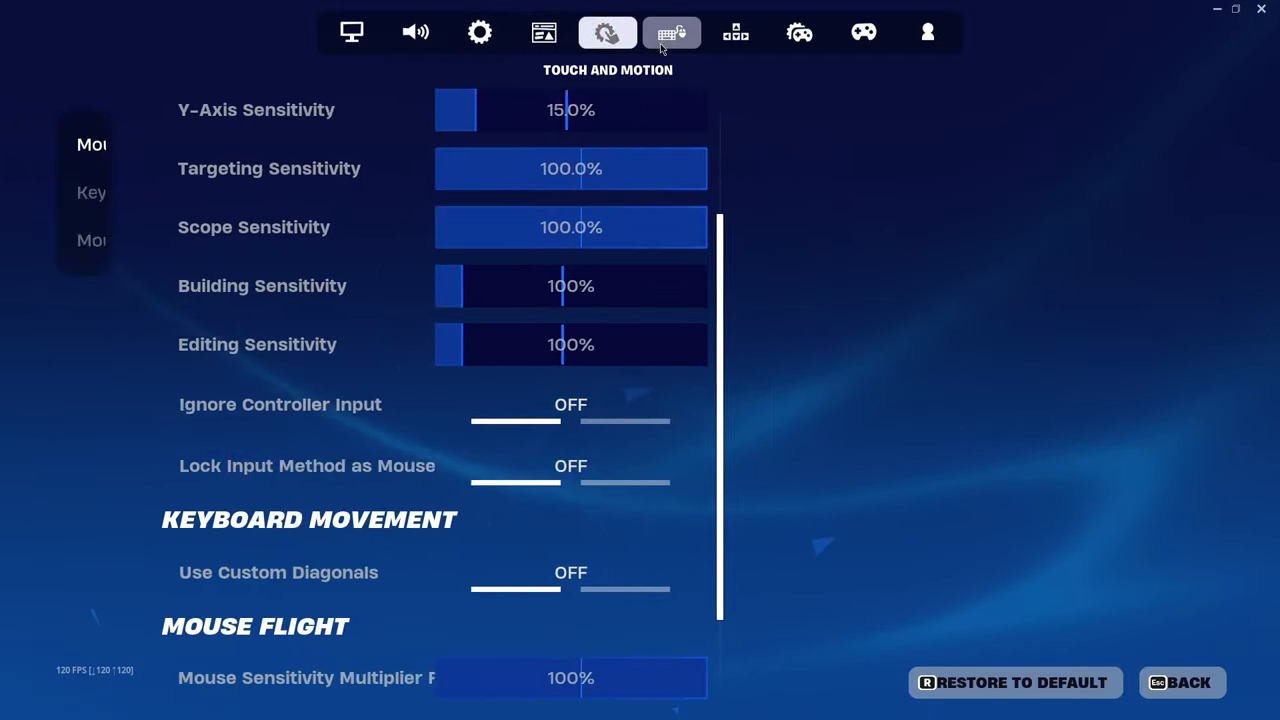
click(671, 32)
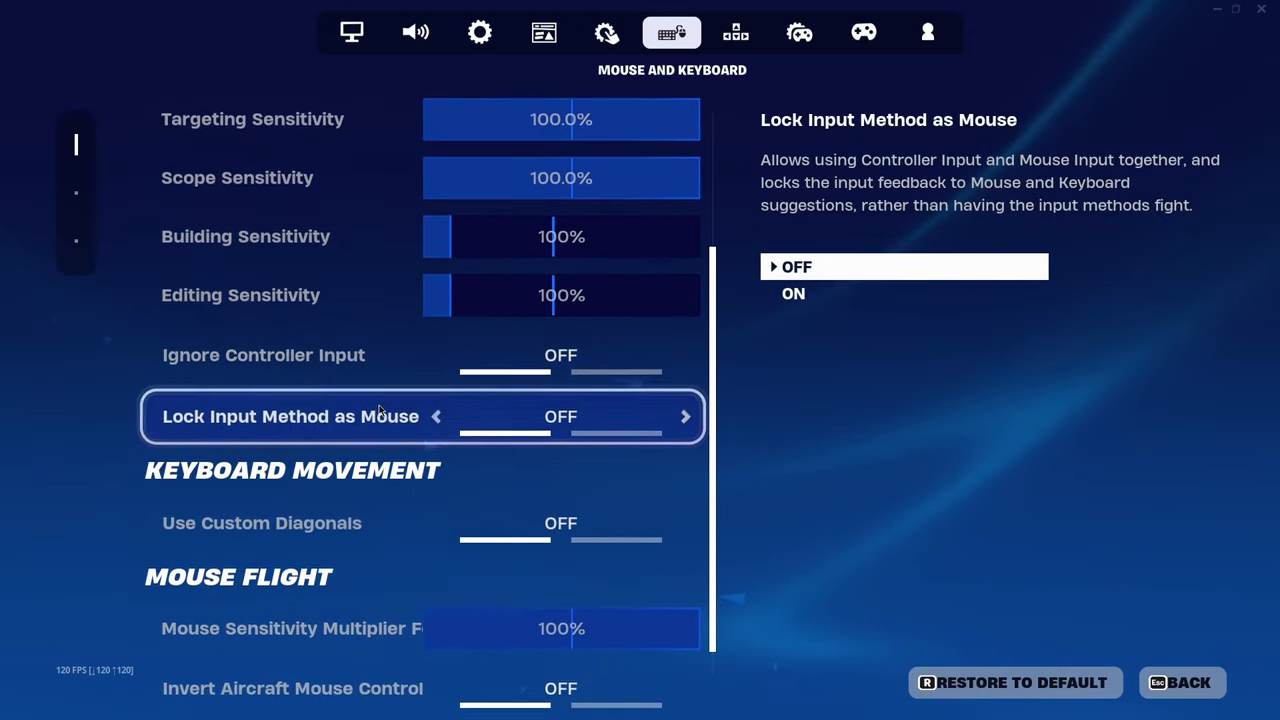
scroll(down, 3)
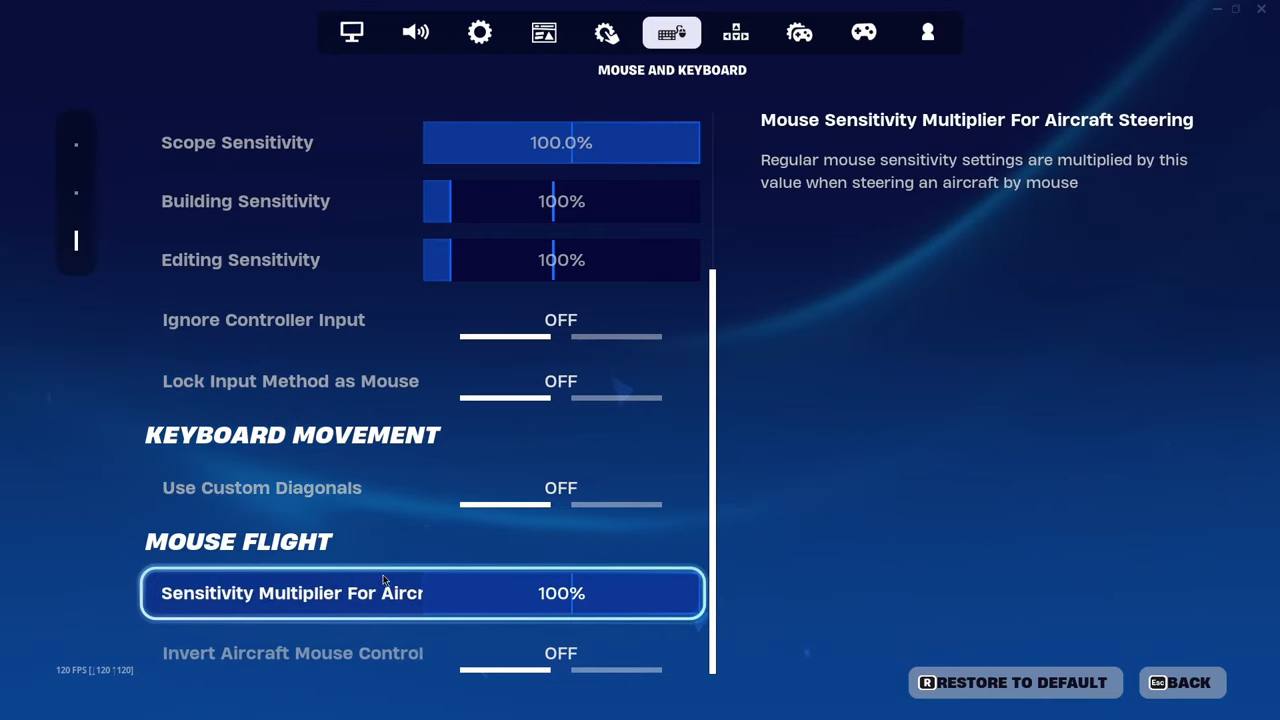
key(down)
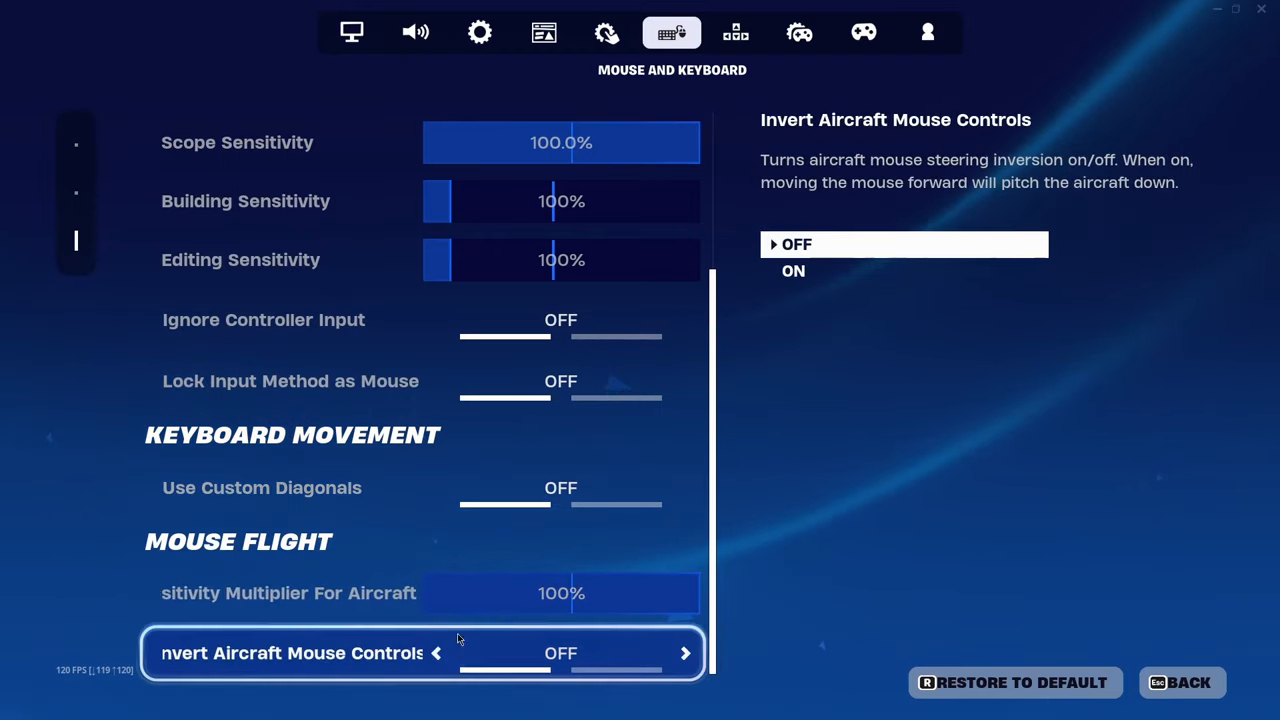
click(735, 32)
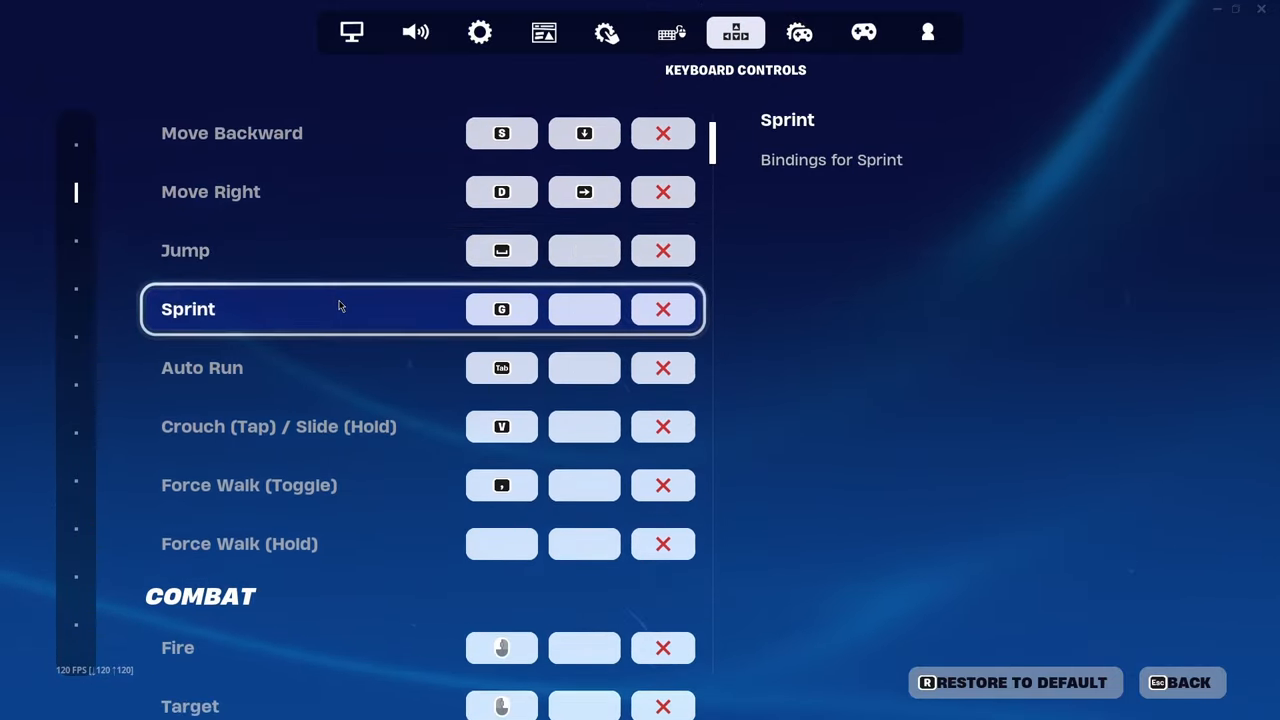
scroll(down, 3)
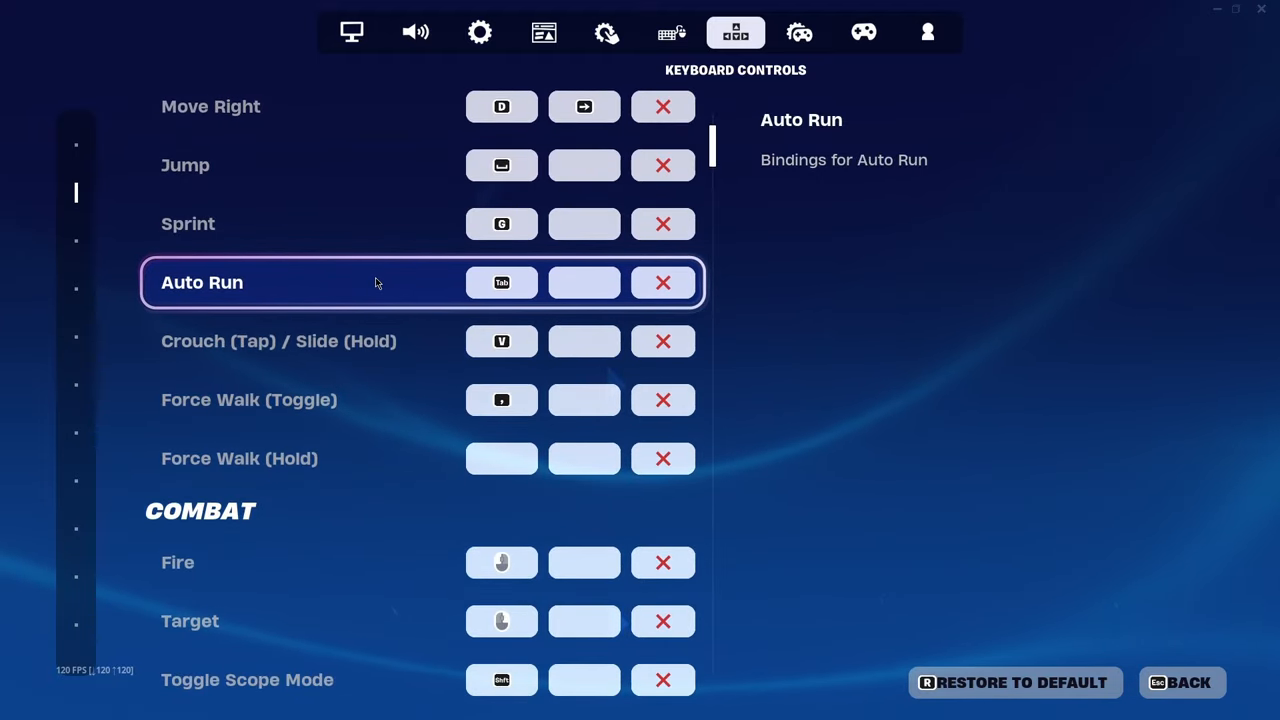
scroll(down, 3)
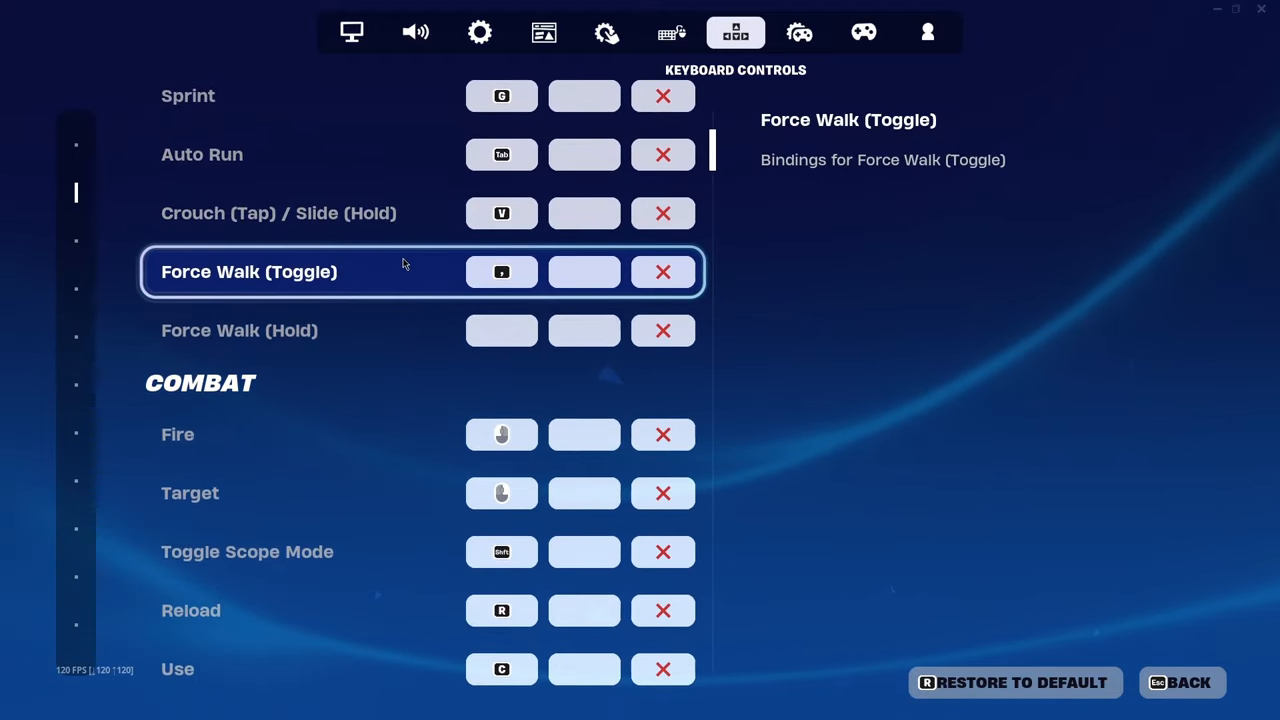
scroll(down, 3)
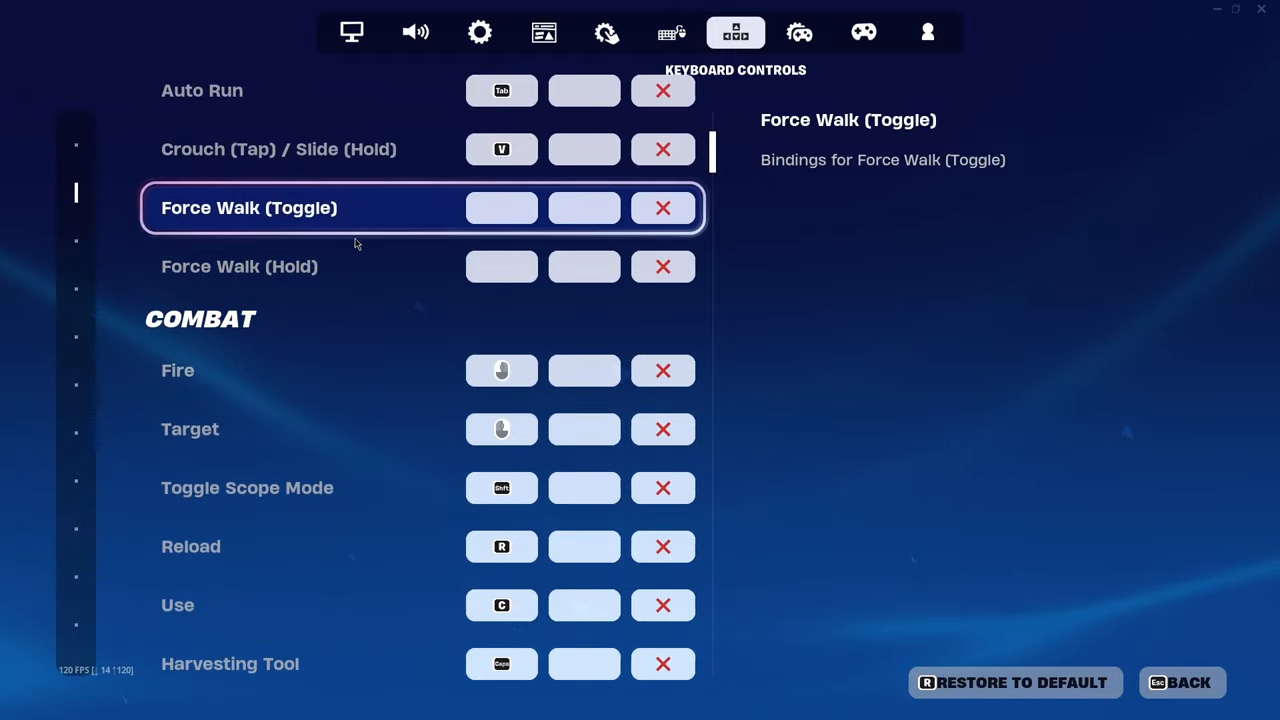
scroll(down, 3)
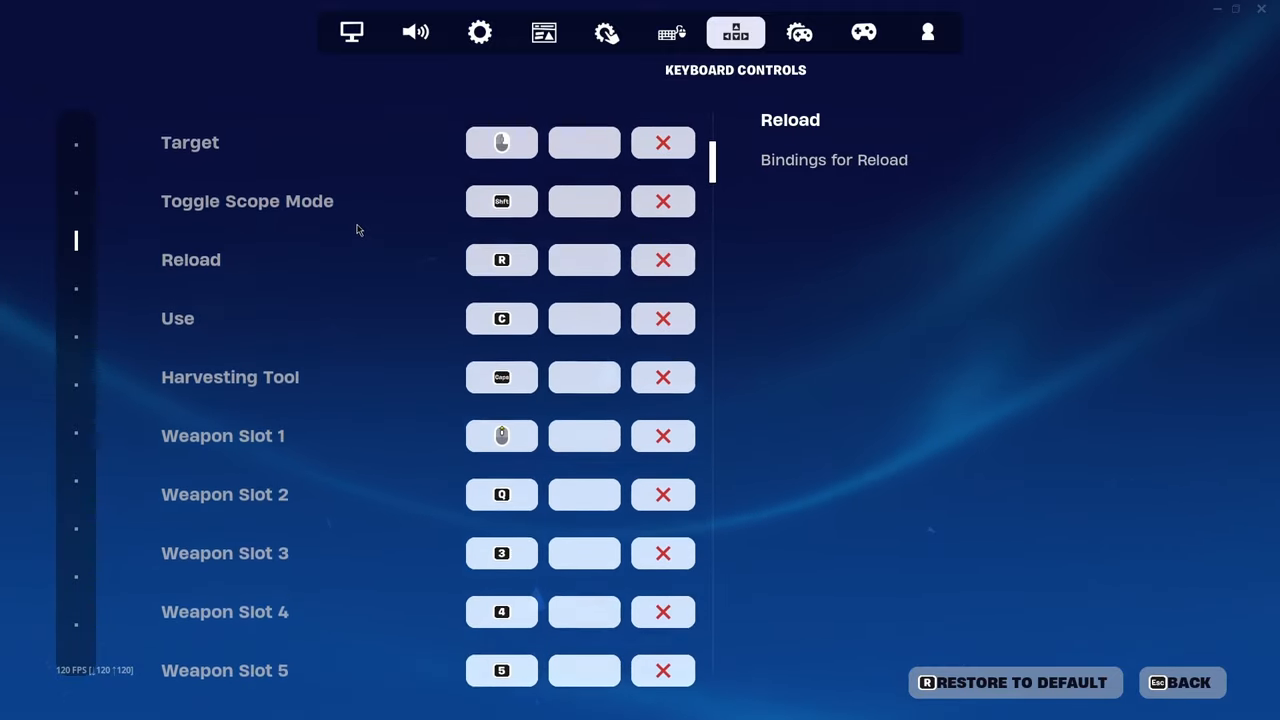
scroll(down, 3)
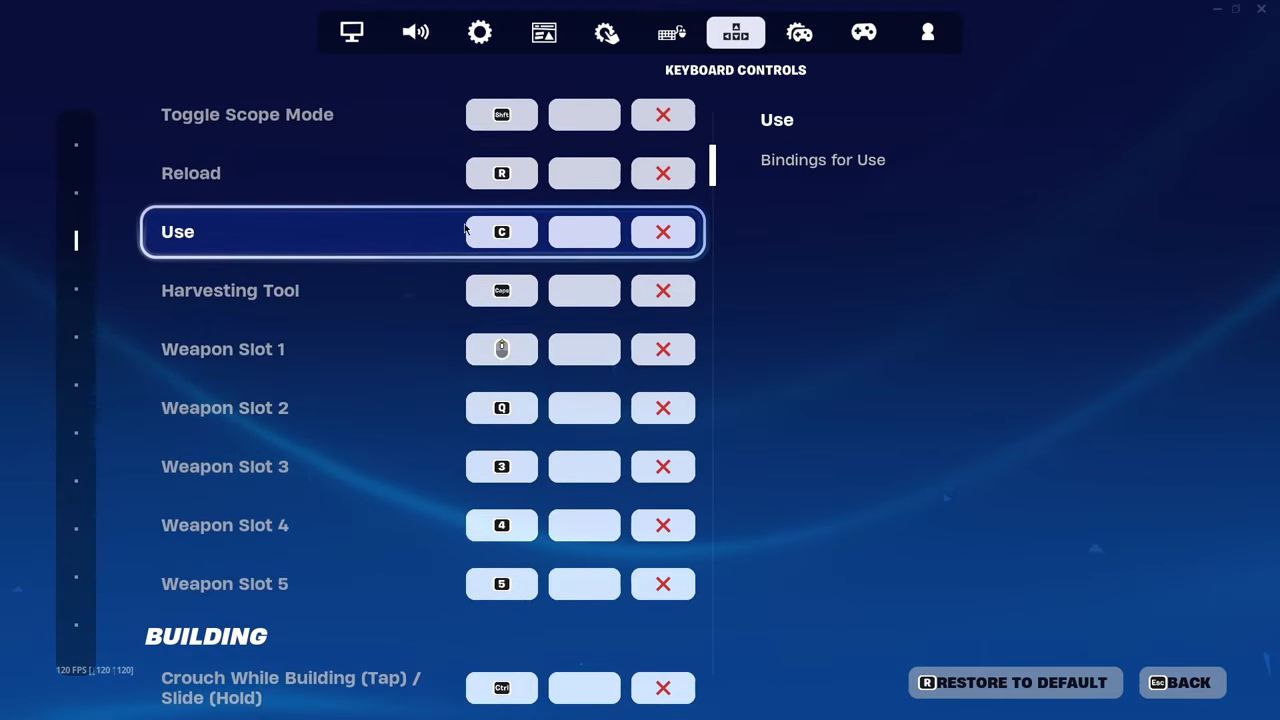
click(230, 290)
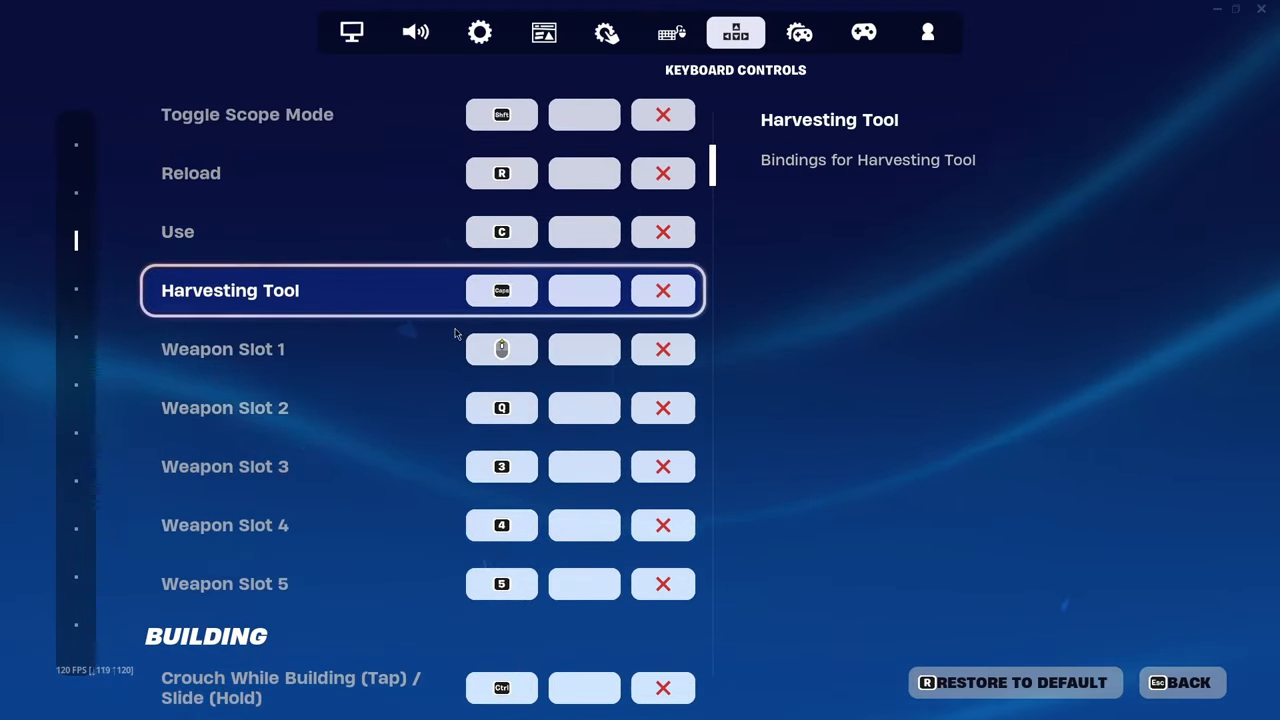
click(300, 349)
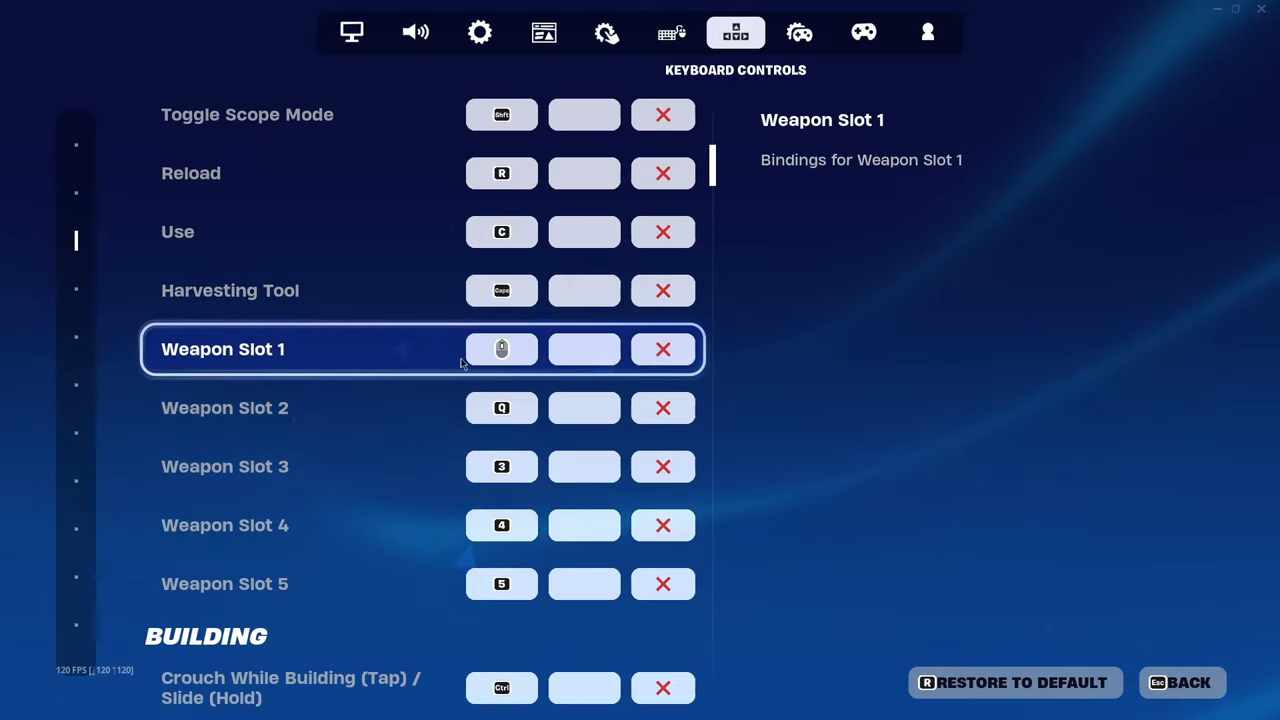
mouse_move(518, 373)
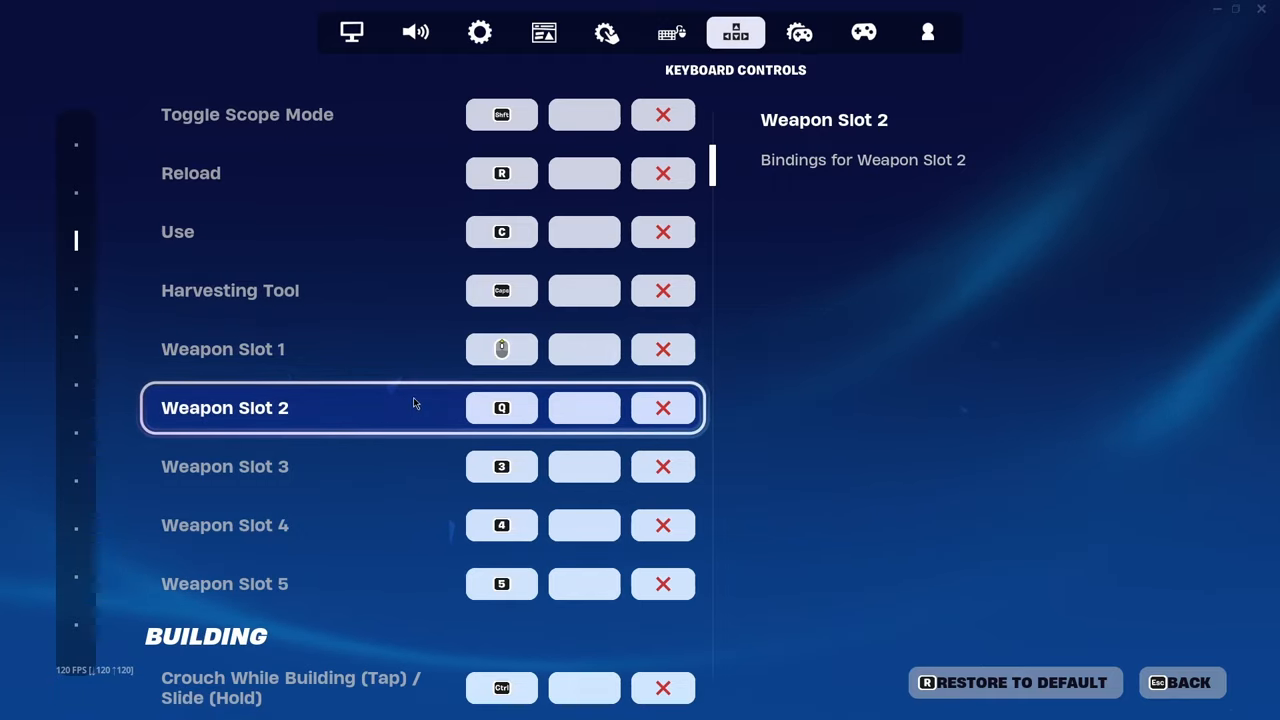
- Scroll through the Building, Communication and Emote key bindings, then open the Controller tab
scroll(down, 3)
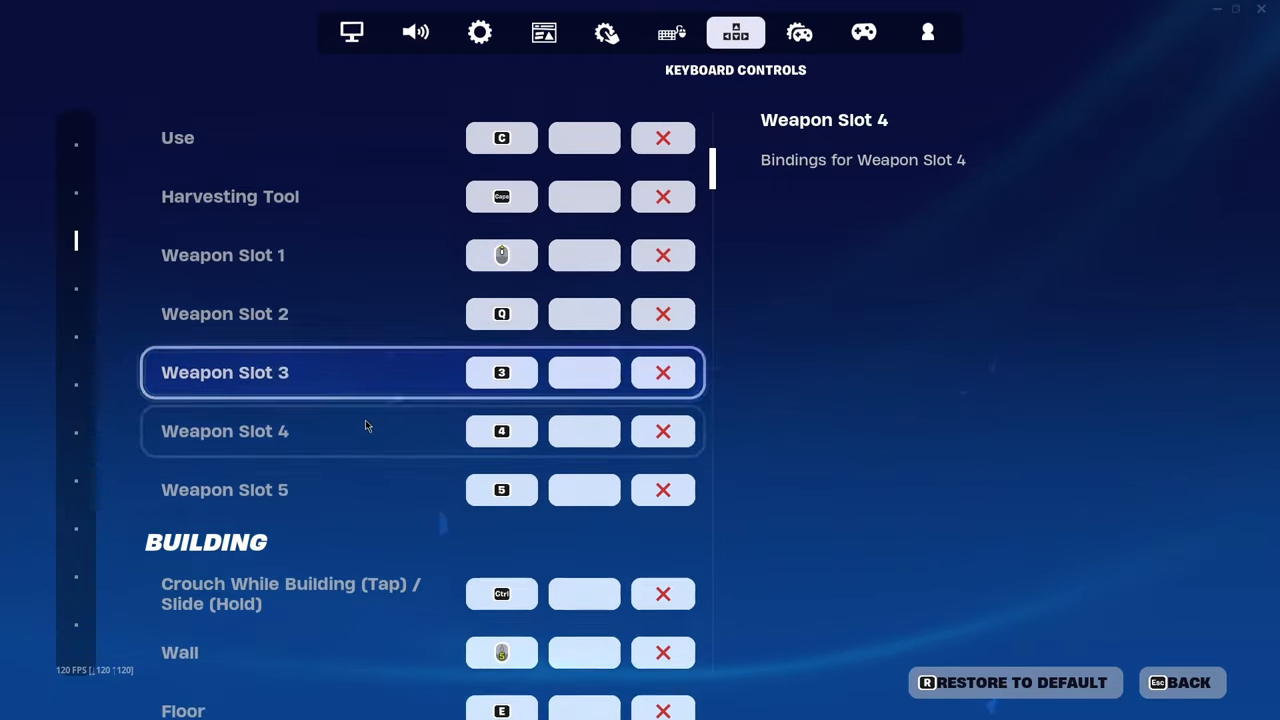
scroll(down, 3)
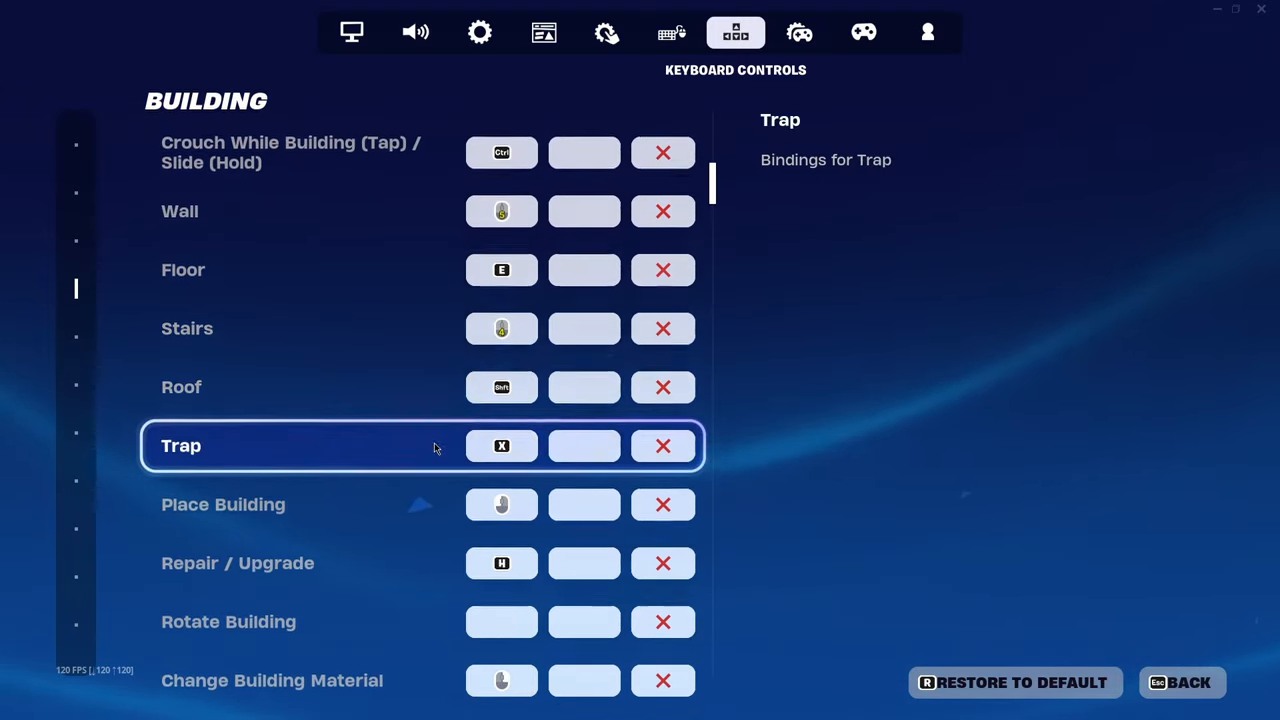
scroll(down, 3)
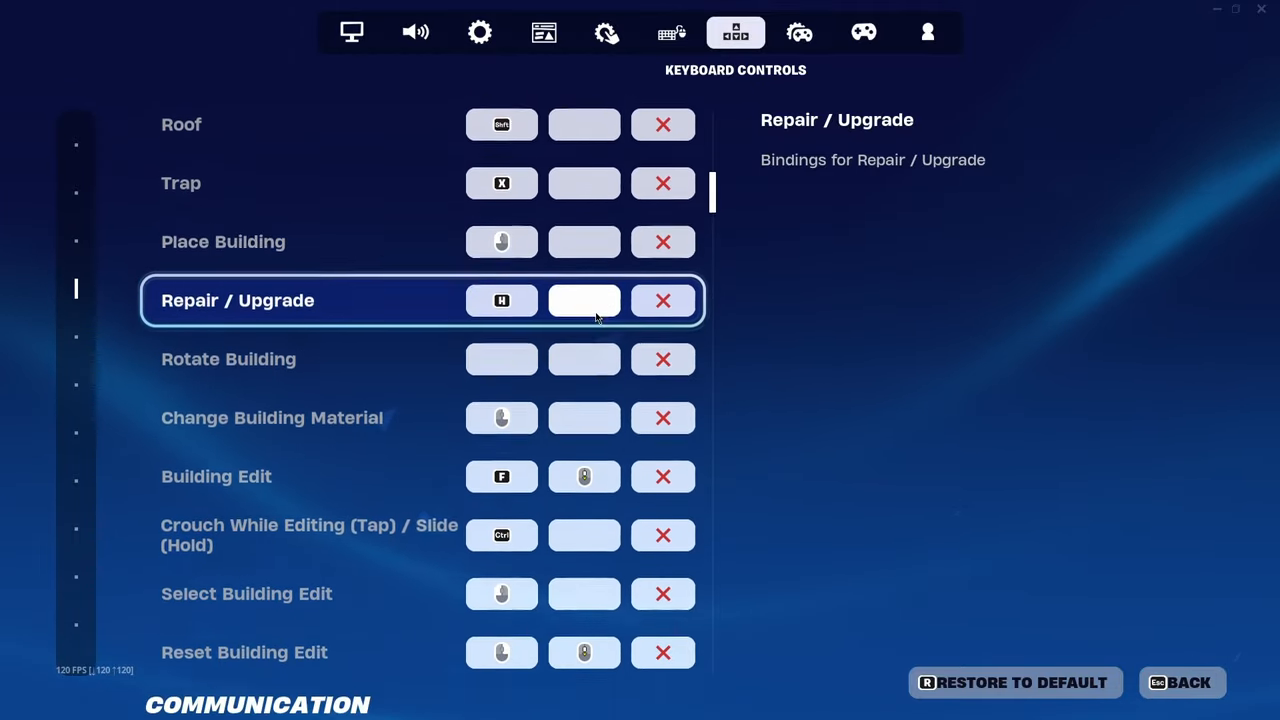
scroll(down, 3)
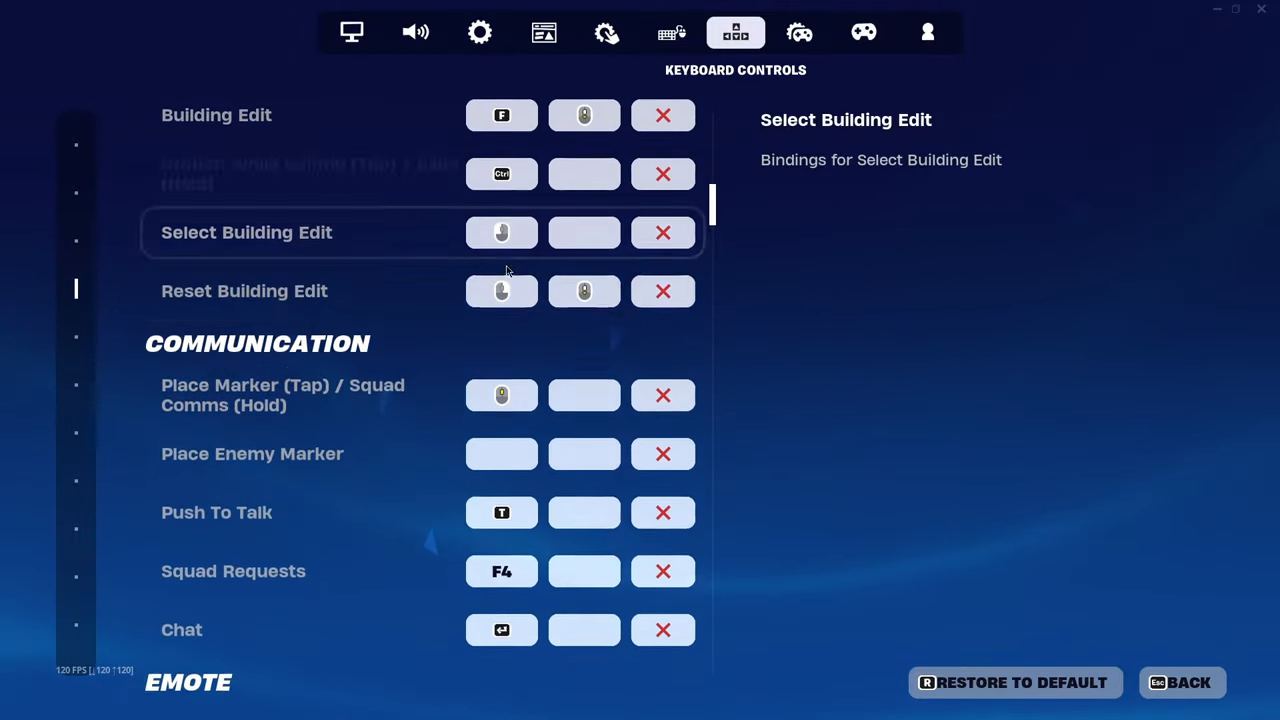
scroll(down, 3)
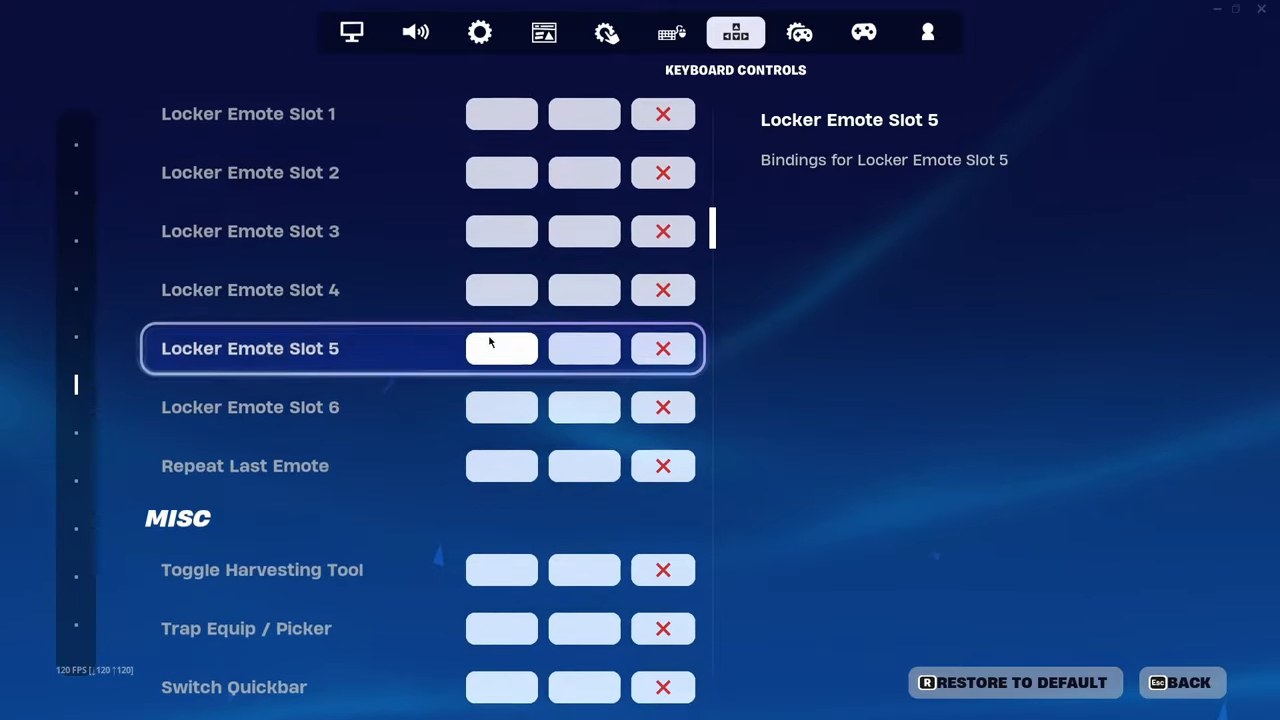
click(799, 32)
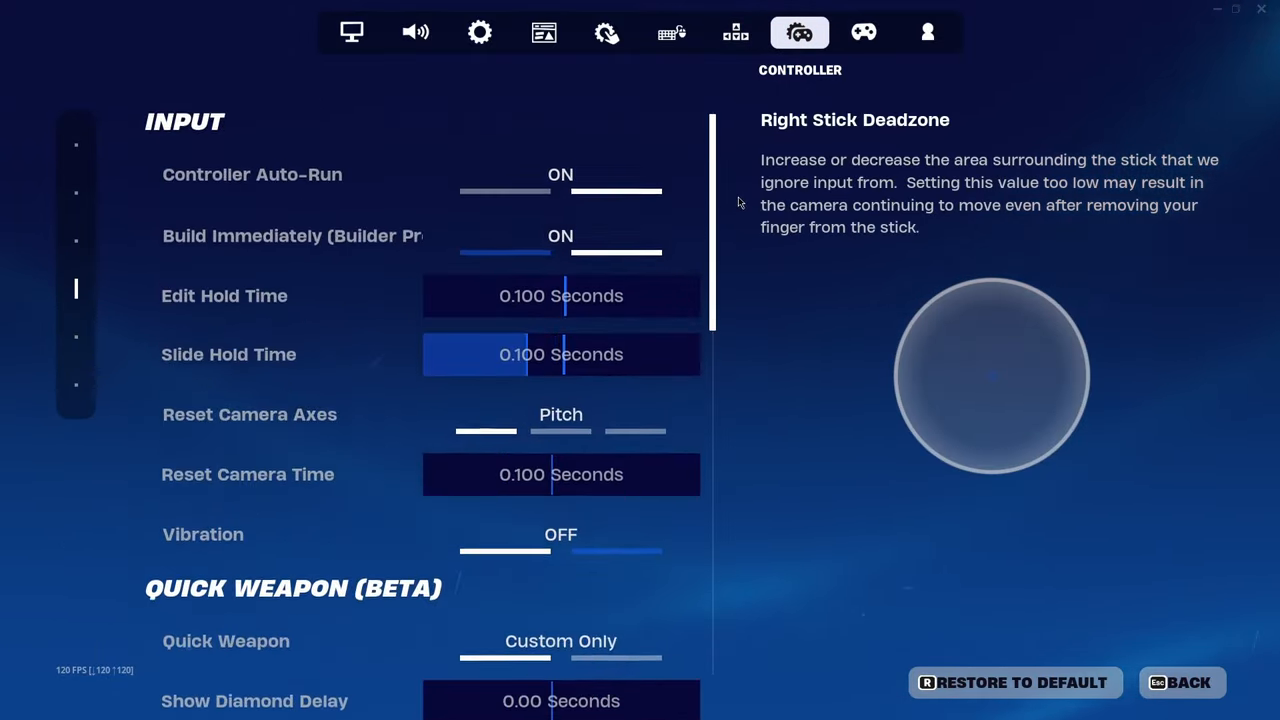
- Glance at Controller and Account and Privacy, then return to Game settings at Toggle Sprint
scroll(down, 3)
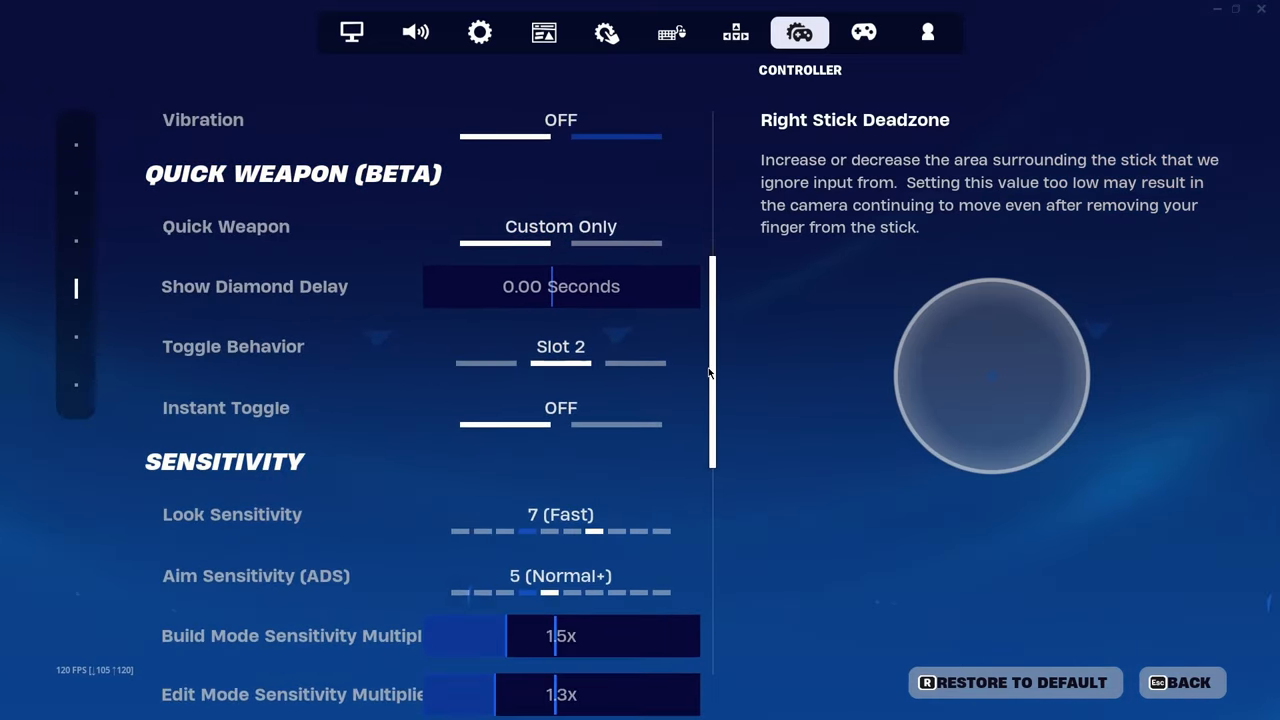
scroll(down, 3)
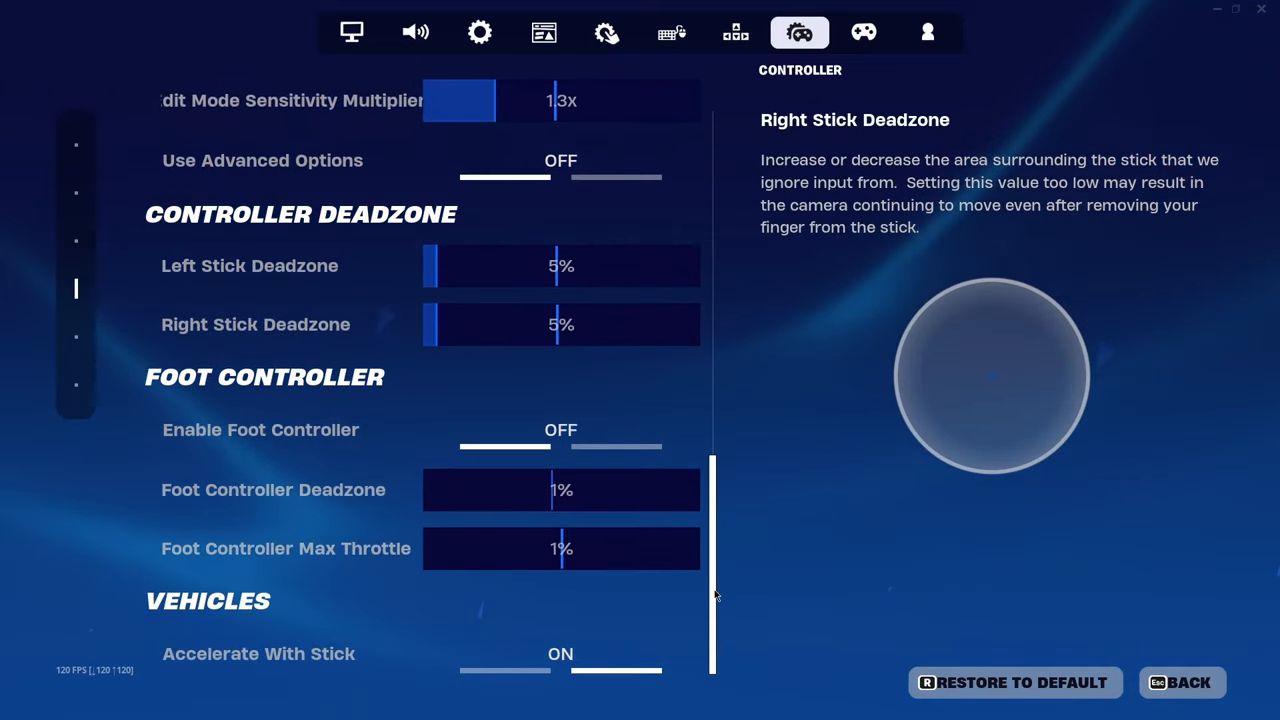
click(863, 32)
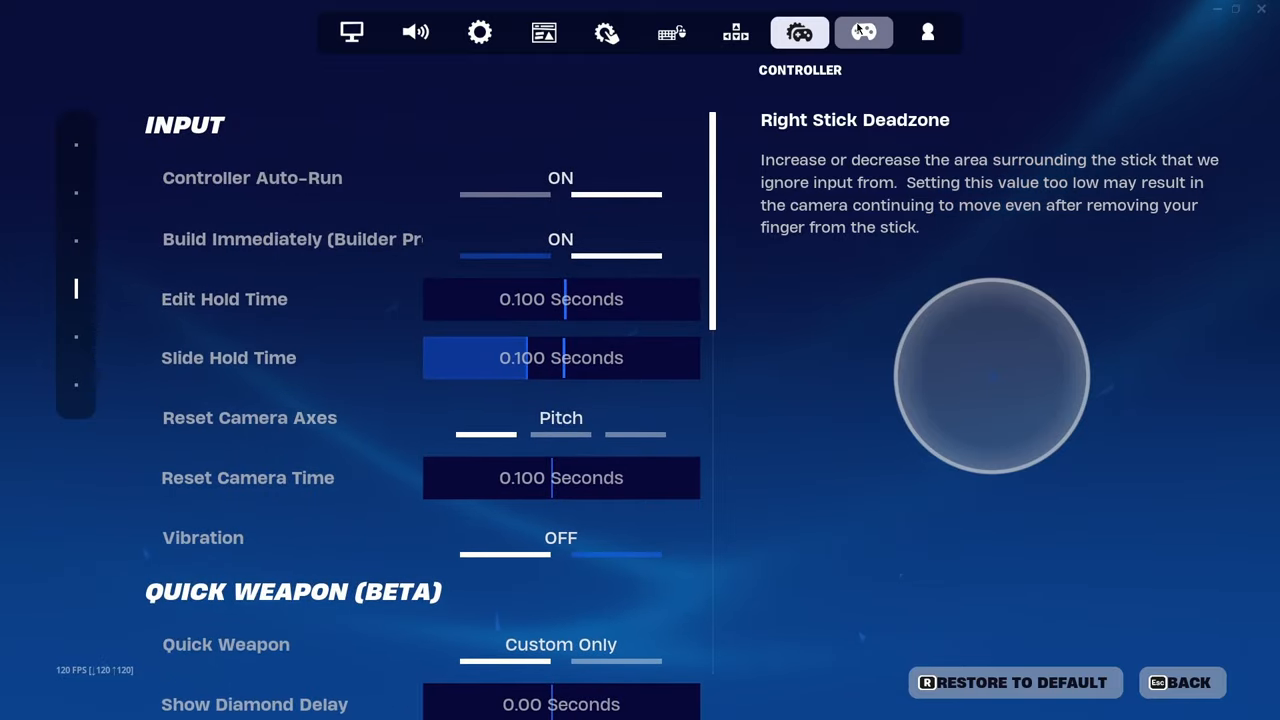
click(927, 32)
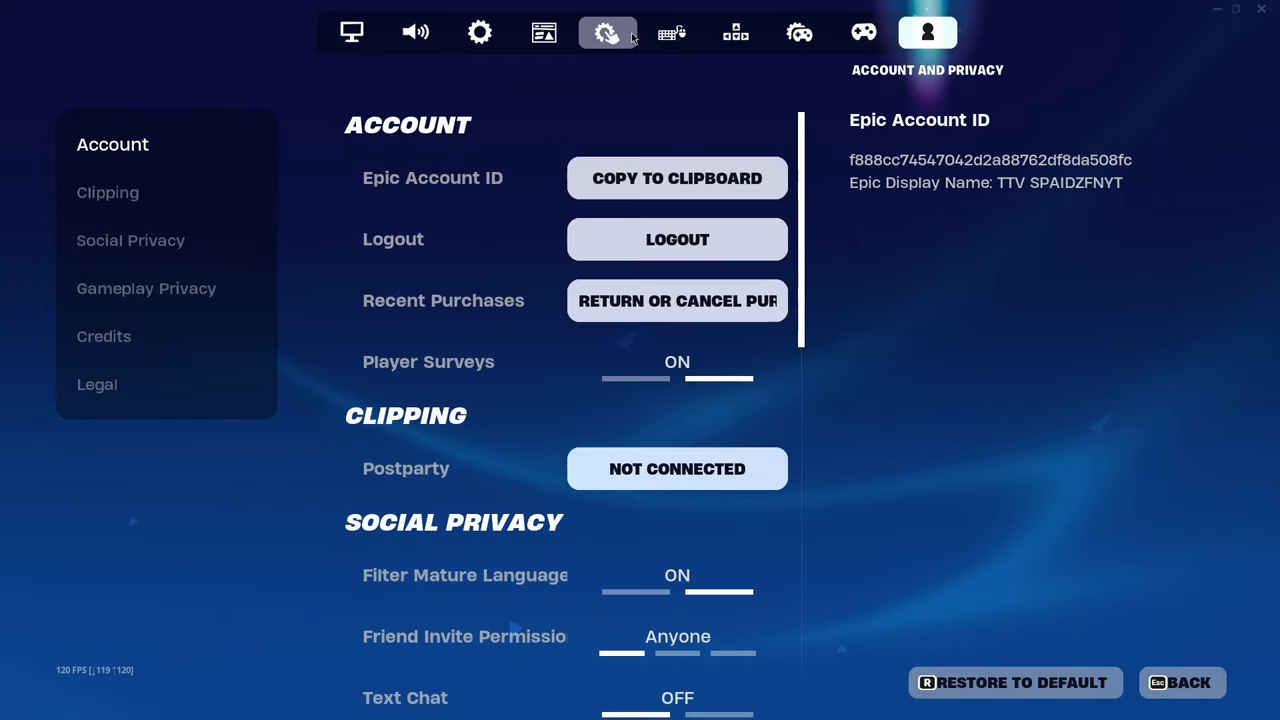
click(480, 32)
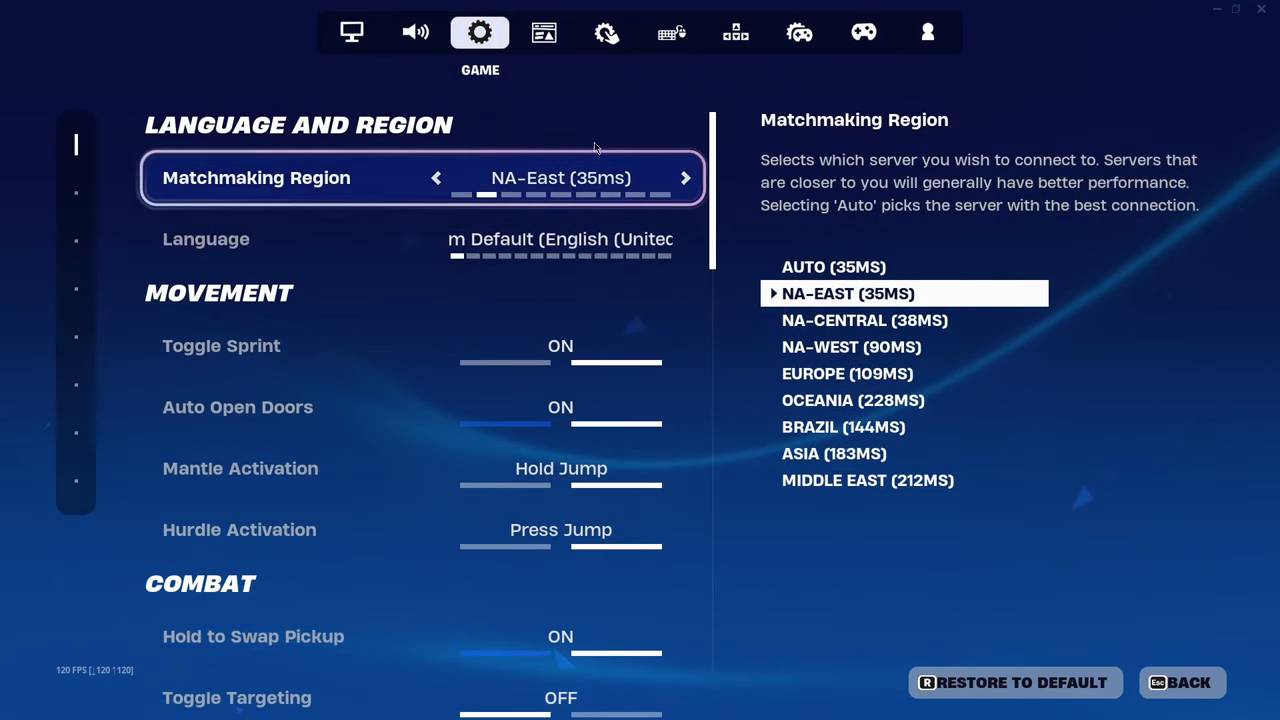
key(Down)
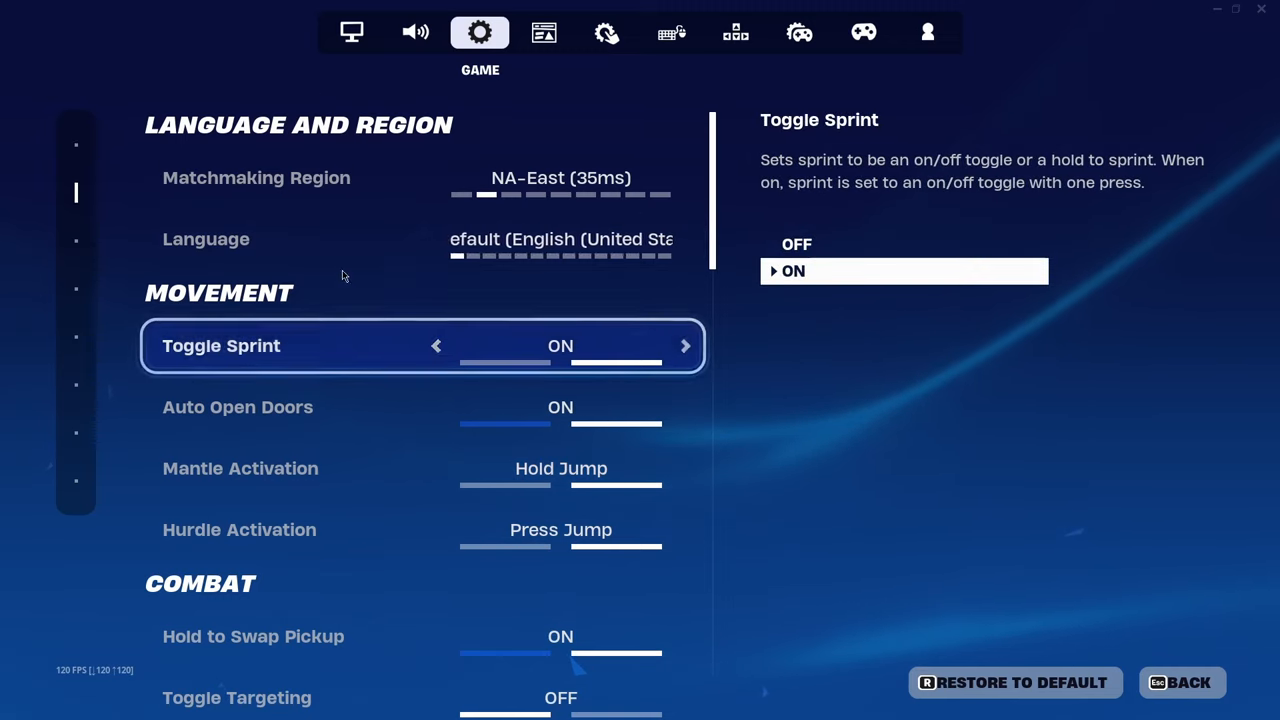